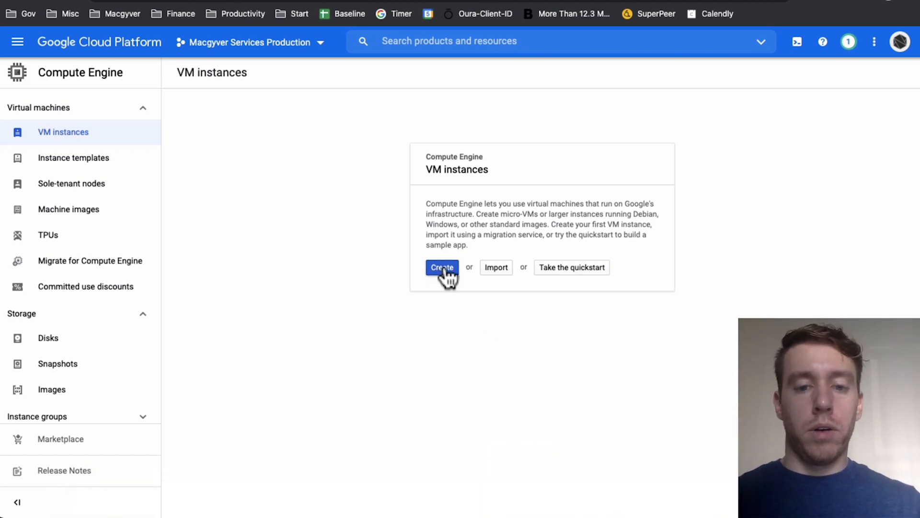
Name the new VM instance ssh-example and bring the Security > SSH Keys section into view.
{"action": "left_click", "coordinate": [440, 268]}
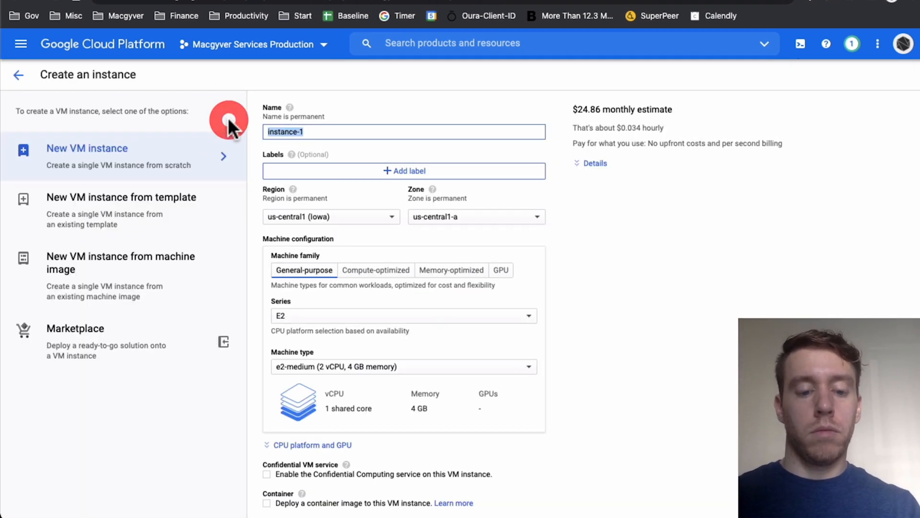
{"action": "type", "text": "ssh-example"}
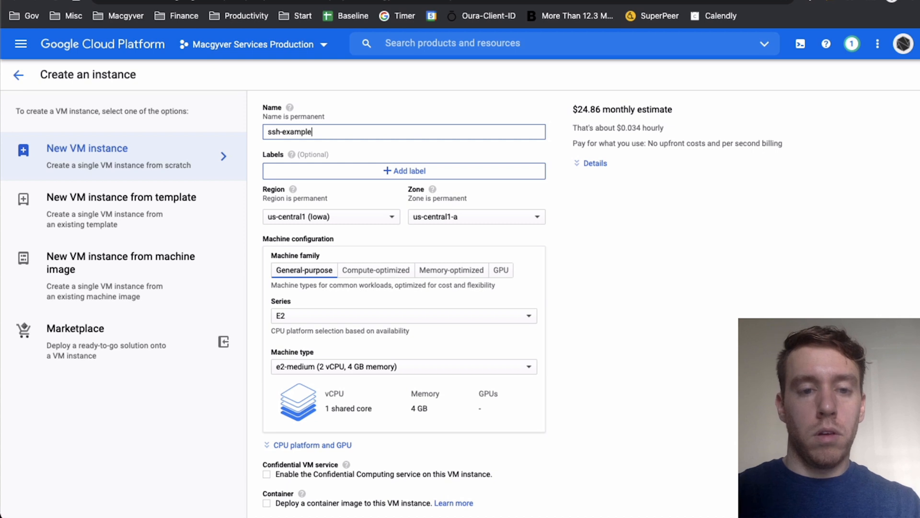
{"action": "scroll", "scroll_direction": "down", "scroll_amount": 3}
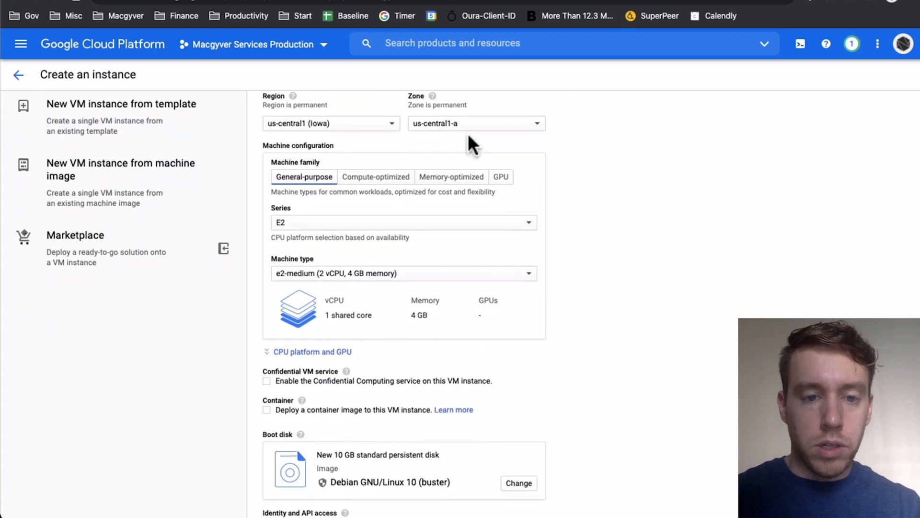
{"action": "scroll", "scroll_direction": "down", "scroll_amount": 3}
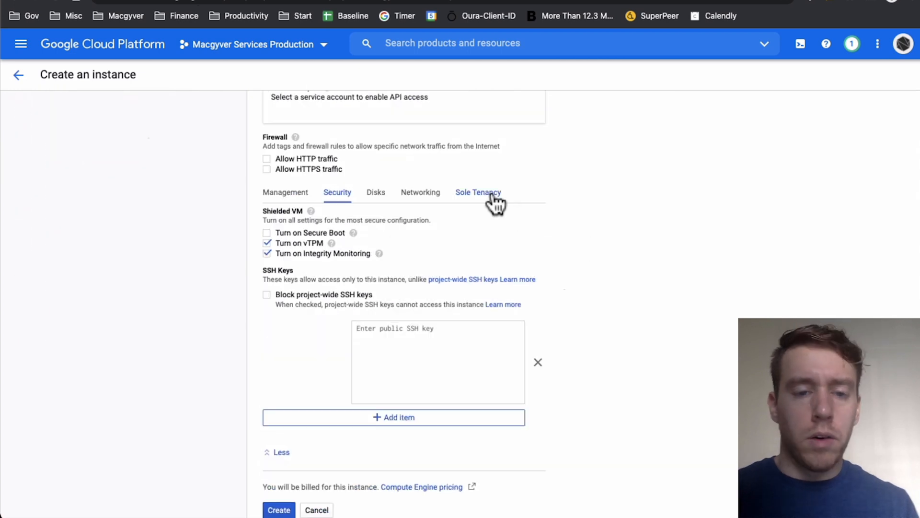
{"action": "scroll", "scroll_direction": "down", "scroll_amount": 3}
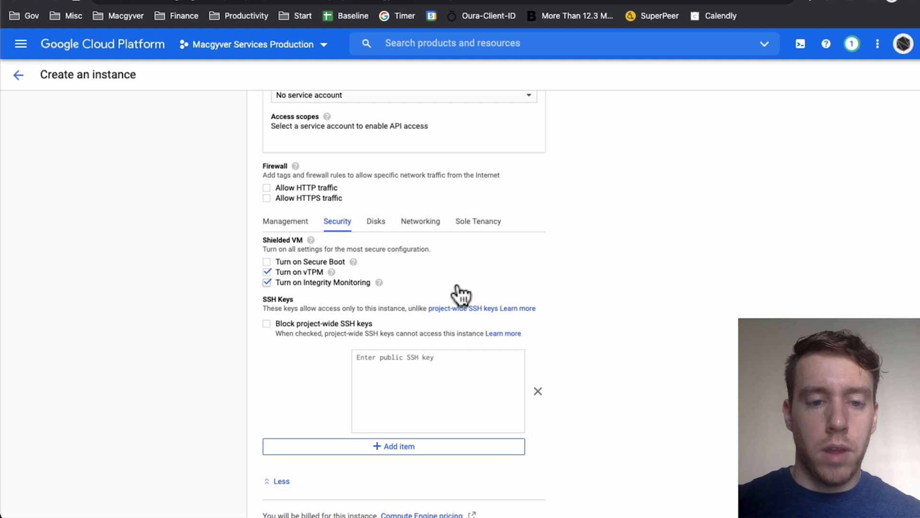
{"action": "mouse_move", "coordinate": [299, 318]}
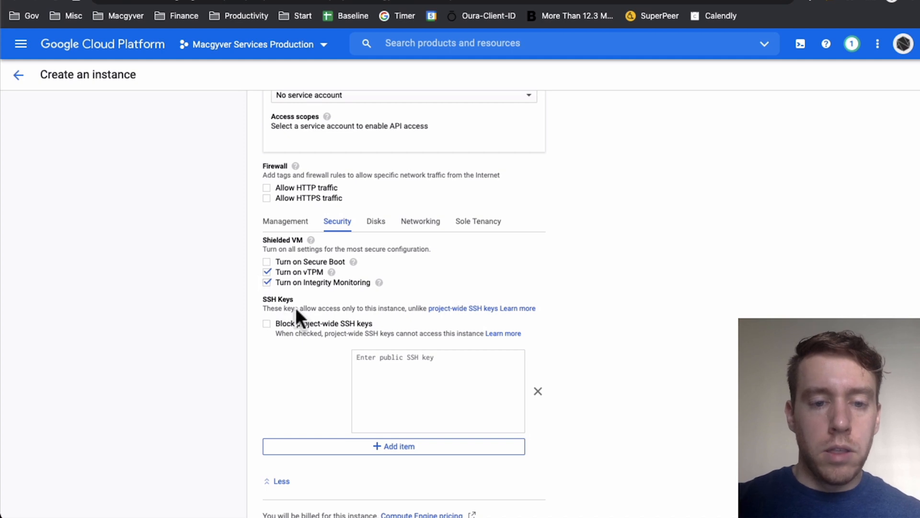
{"action": "mouse_move", "coordinate": [395, 317]}
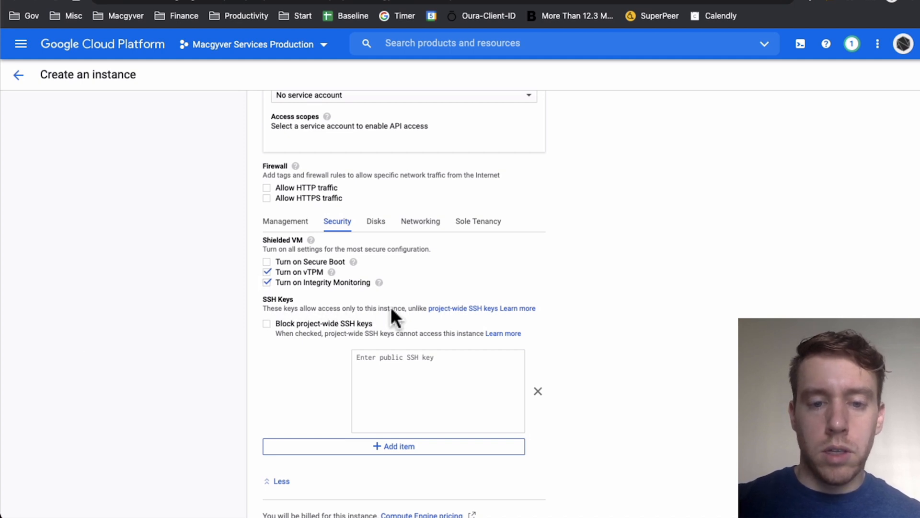
{"action": "mouse_move", "coordinate": [525, 315]}
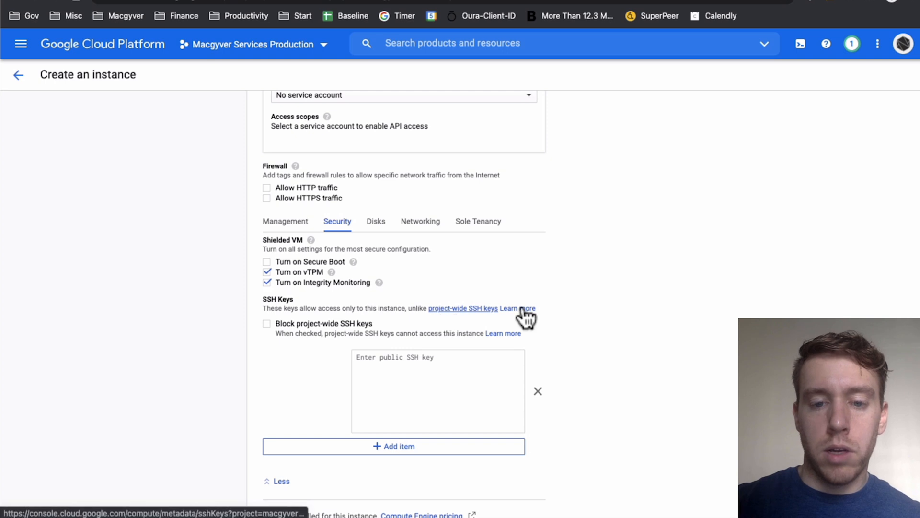
{"action": "scroll", "scroll_direction": "down", "scroll_amount": 3}
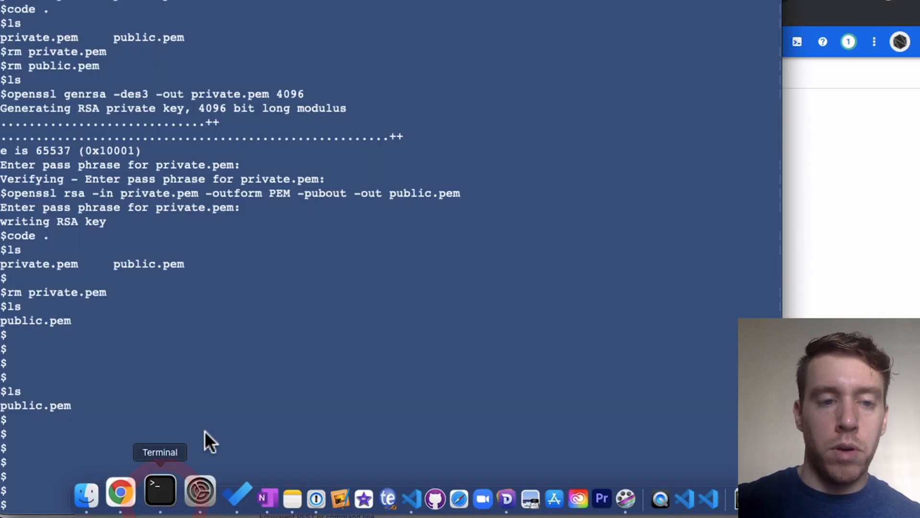
{"action": "left_click", "coordinate": [120, 491]}
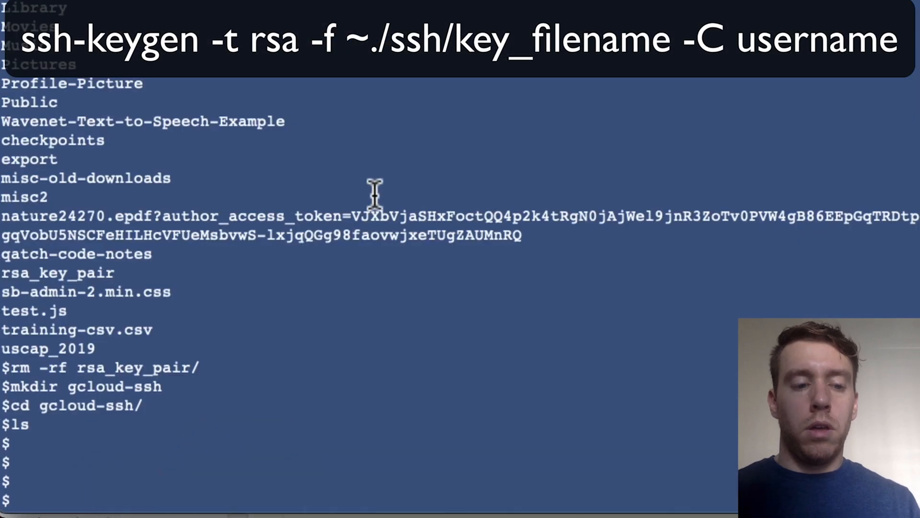
{"action": "type", "text": "ssh-keygen -t rsa -f ~/.ssh/[KEY_FILENAME] -C [USERNAME]"}
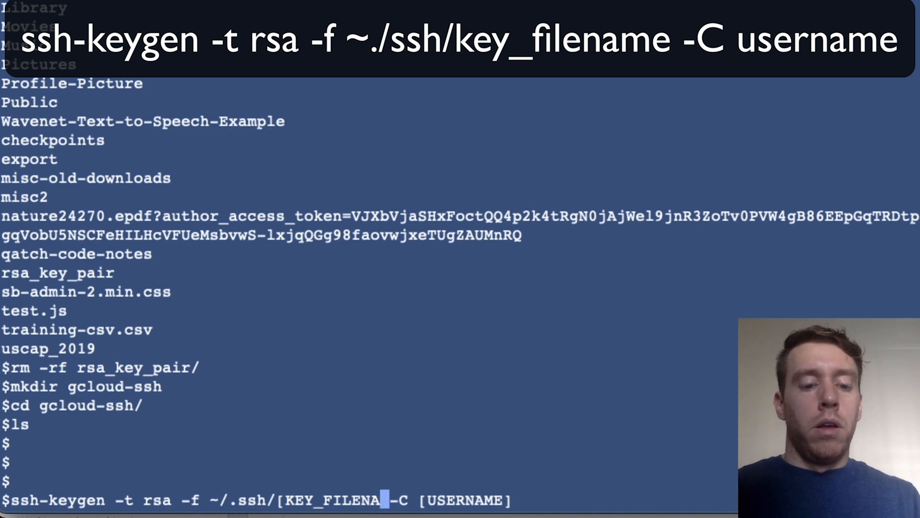
{"action": "key", "text": "Backspace"}
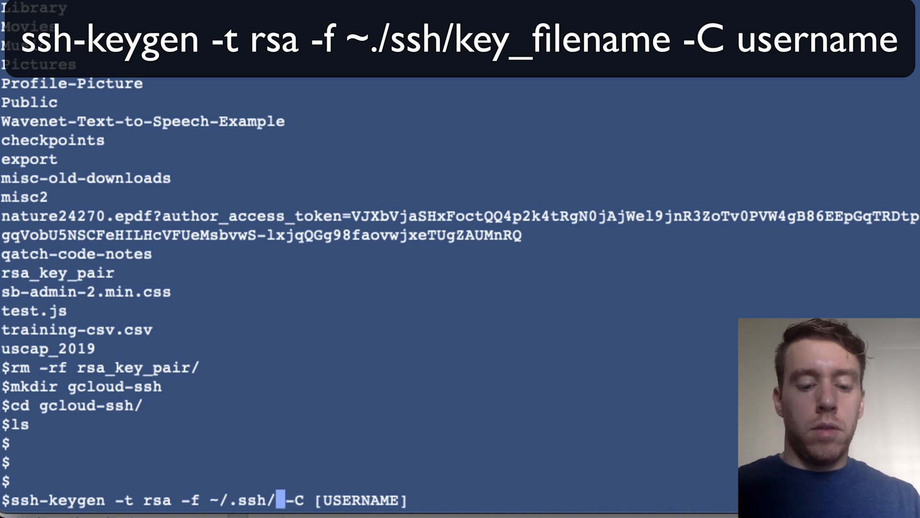
{"action": "type", "text": "gcloud-s"}
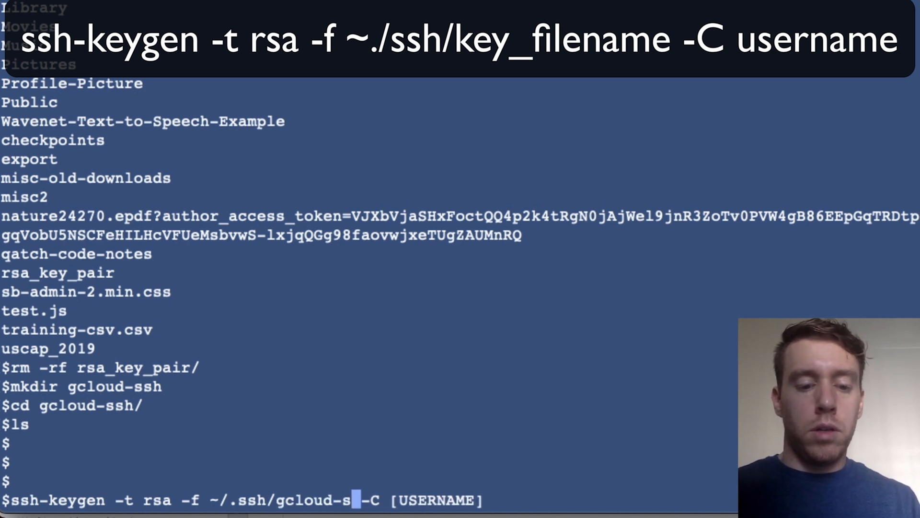
{"action": "type", "text": "vm"}
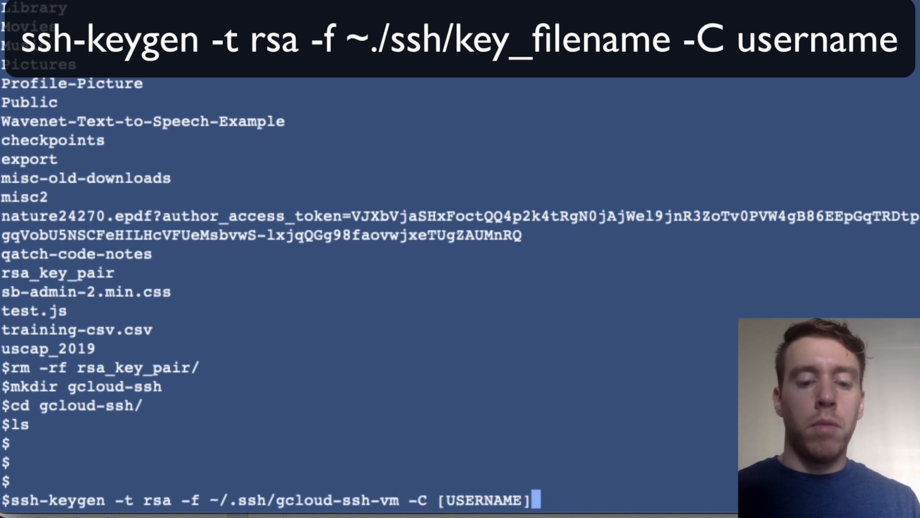
{"action": "key", "text": "Backspace"}
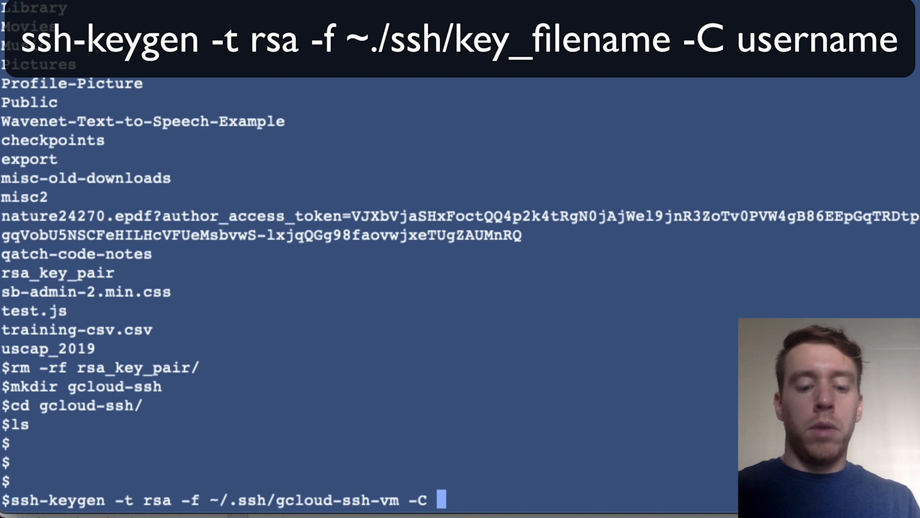
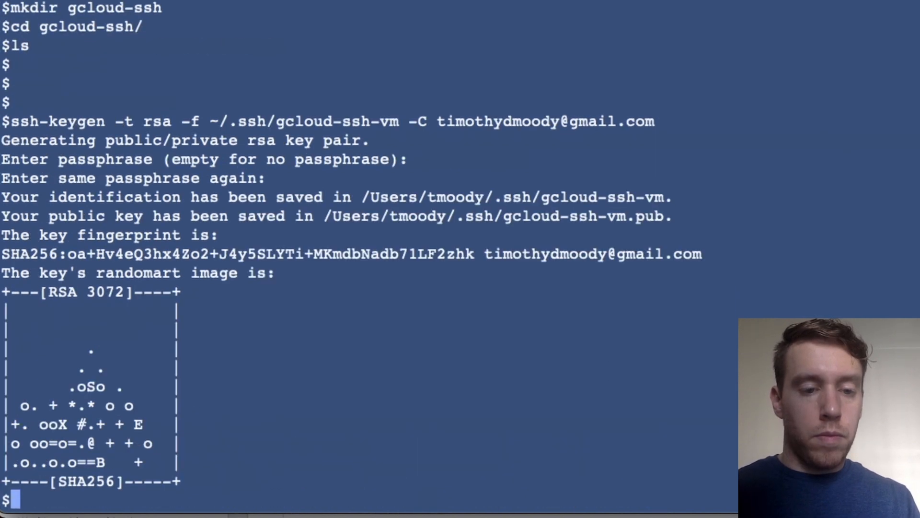
{"action": "type", "text": "ls"}
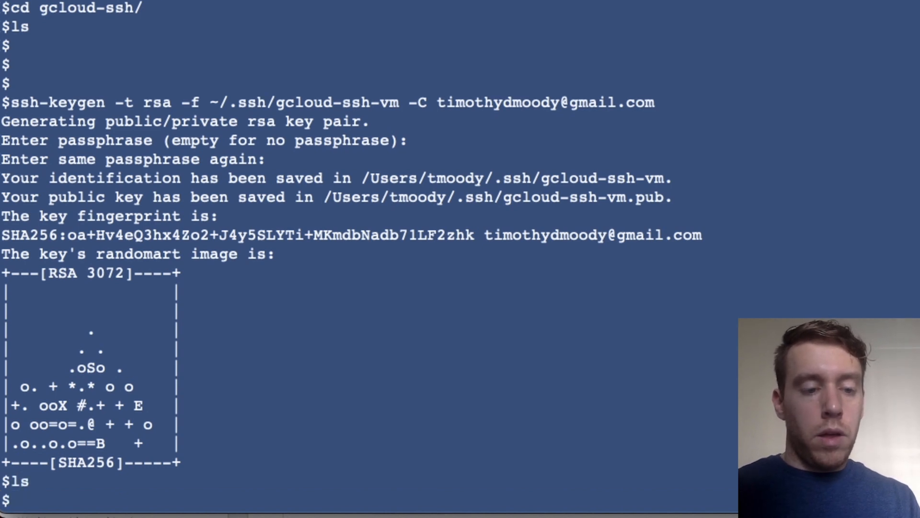
Change into ~/.ssh and confirm gcloud-ssh-vm and gcloud-ssh-vm.pub are listed.
{"action": "type", "text": "cd"}
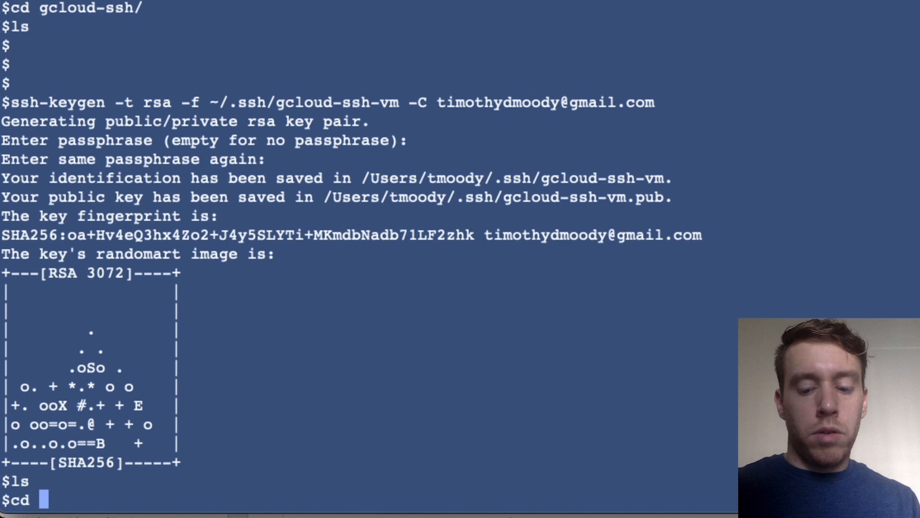
{"action": "type", "text": ".ssh"}
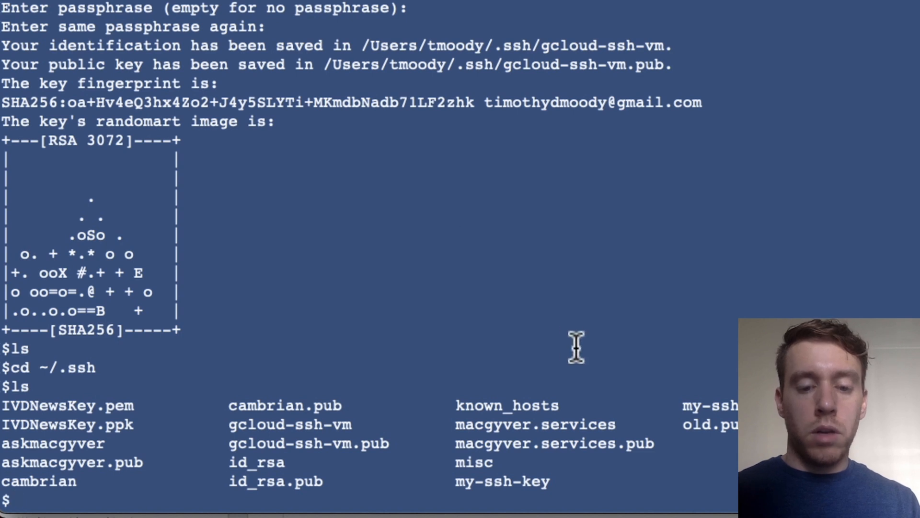
{"action": "mouse_move", "coordinate": [543, 320]}
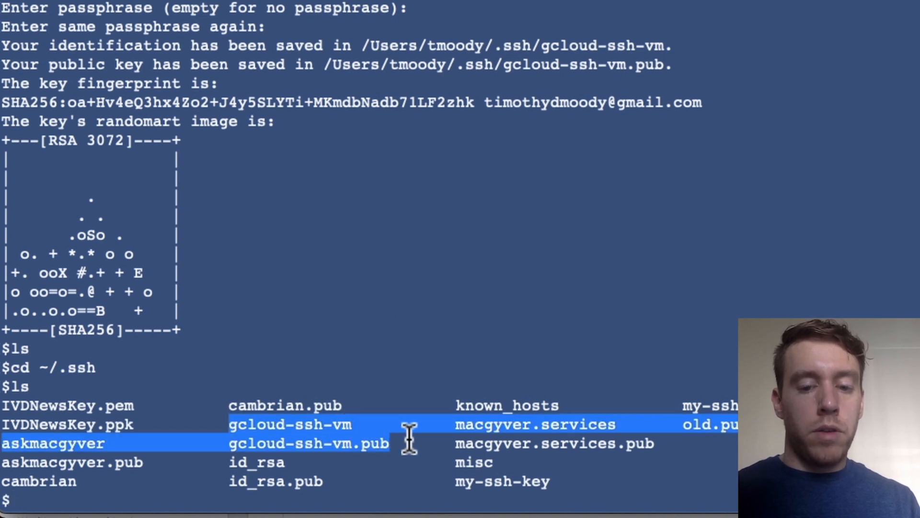
{"action": "left_click", "coordinate": [398, 266]}
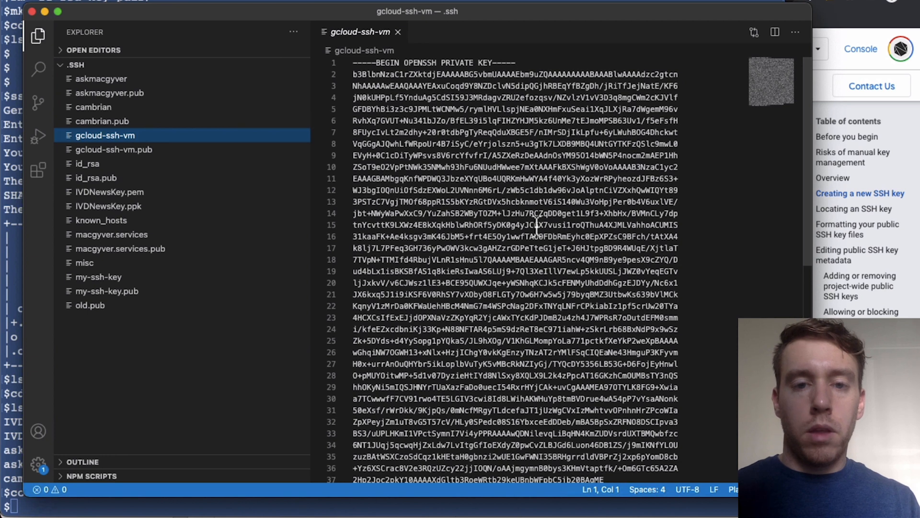
View the gcloud-ssh-vm private key file from the Explorer sidebar.
{"action": "left_click", "coordinate": [114, 149]}
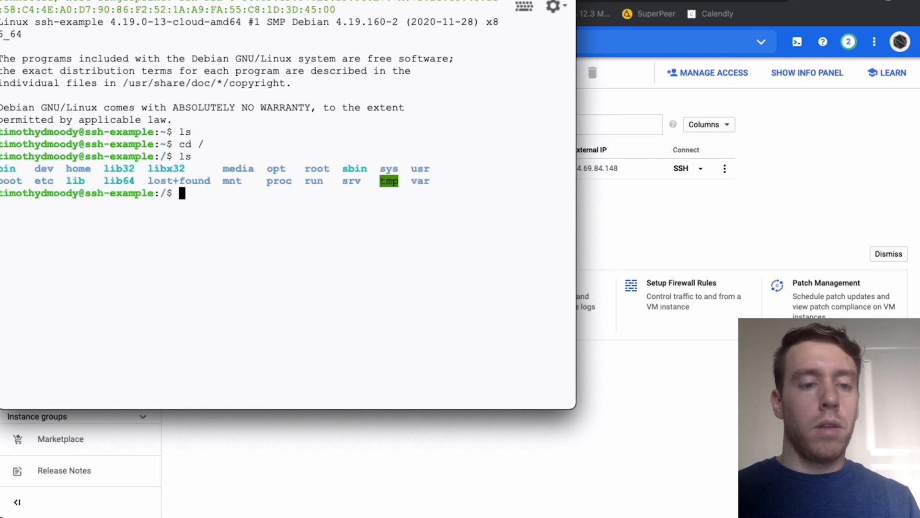
{"action": "mouse_move", "coordinate": [780, 193]}
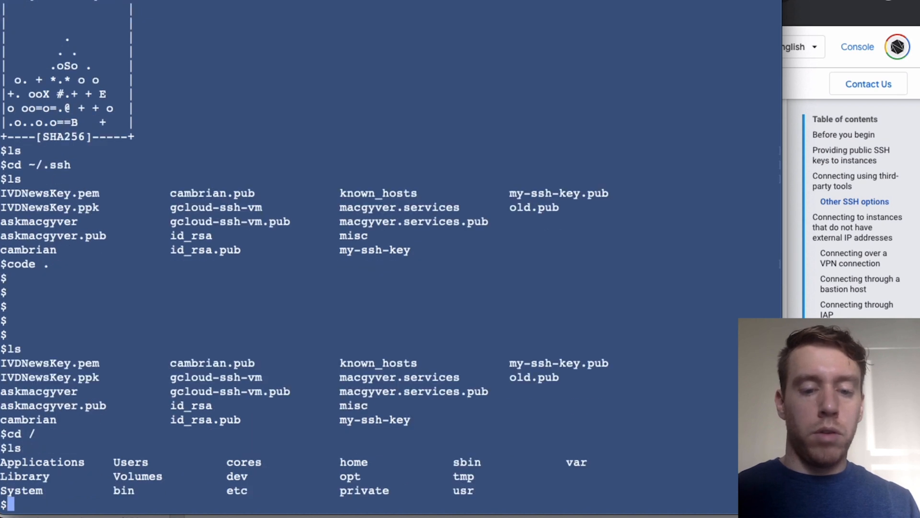
Compose ssh -i ~/.ssh/gcloud-ssh-vm with the VM's username and external IP in place of the placeholders.
{"action": "type", "text": "ssh -i PATH_TO_PRIVATE_KEY USERNAME@EXTERNAL_IP"}
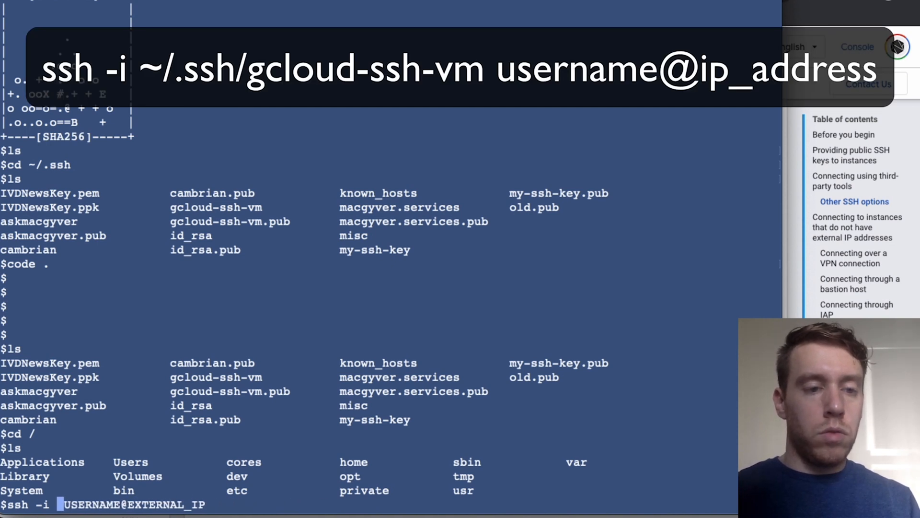
{"action": "type", "text": "~/.ssh/"}
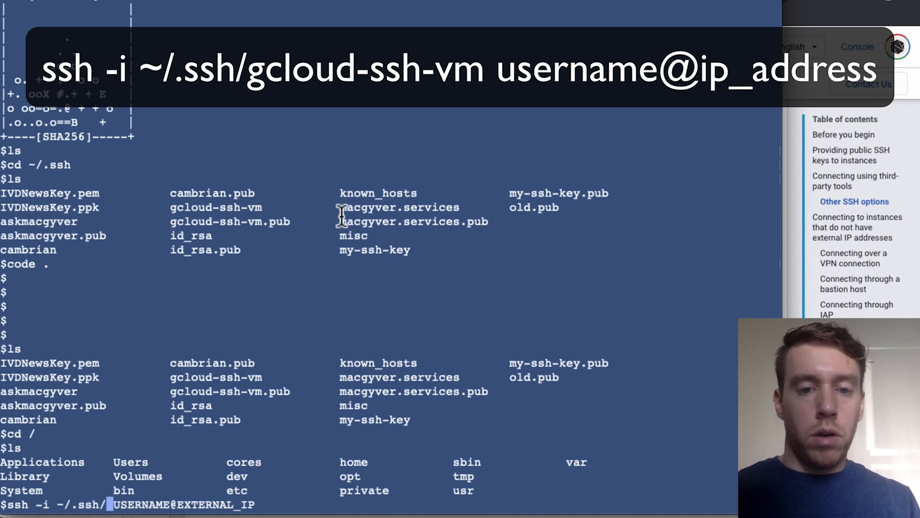
{"action": "double_click", "coordinate": [216, 207]}
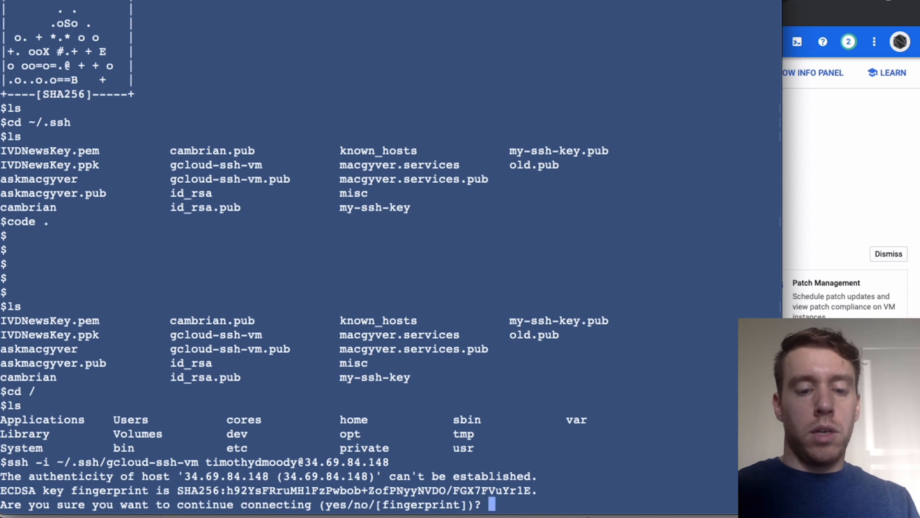
Accept the host key with yes, become root with sudo su -, and touch new_file.txt in the VM's root directory.
{"action": "type", "text": "yes"}
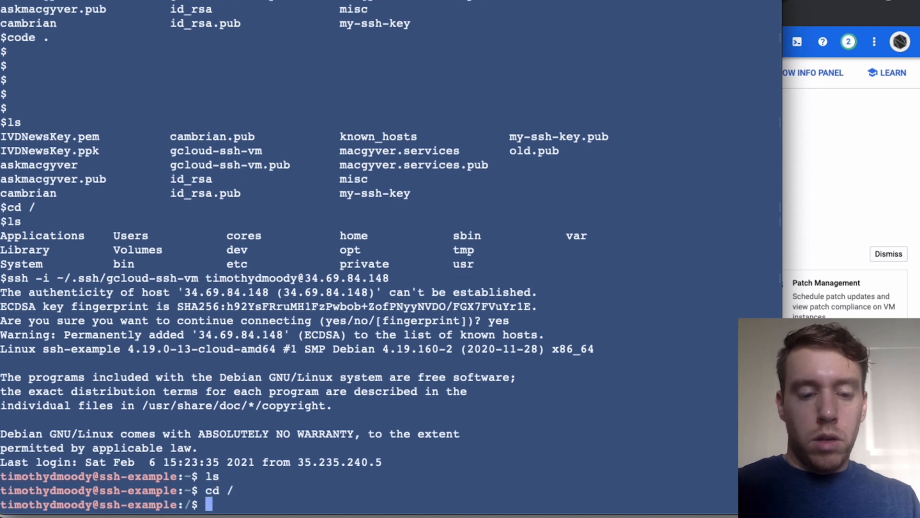
{"action": "type", "text": "ls"}
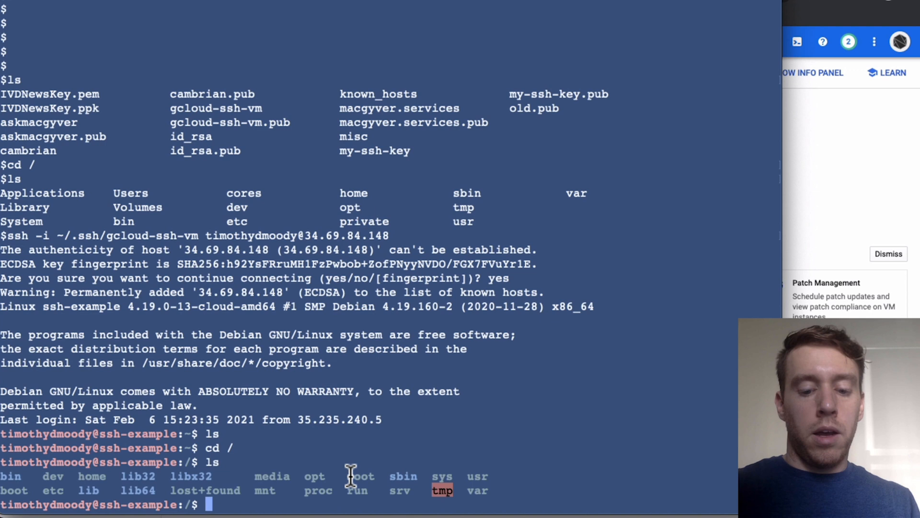
{"action": "type", "text": "touch new_file.txt"}
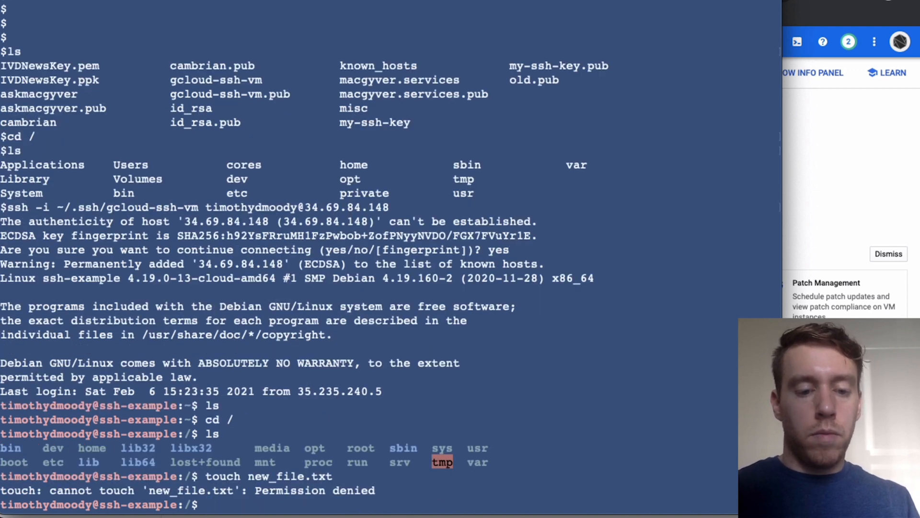
{"action": "type", "text": "sudo su -"}
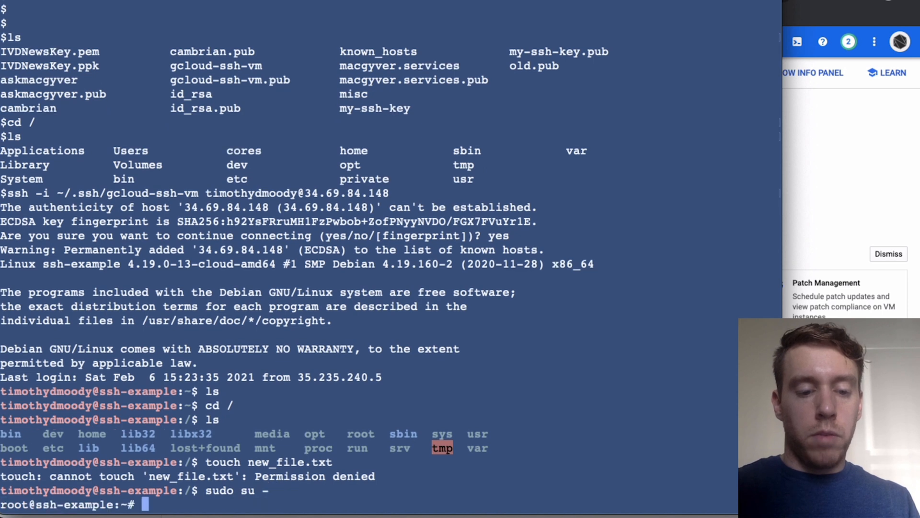
{"action": "type", "text": "cd /"}
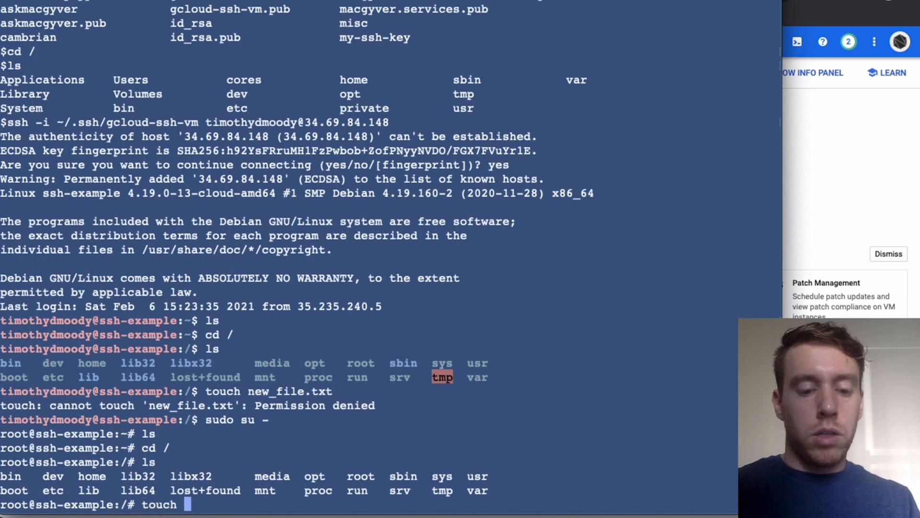
{"action": "type", "text": "new_file.txt"}
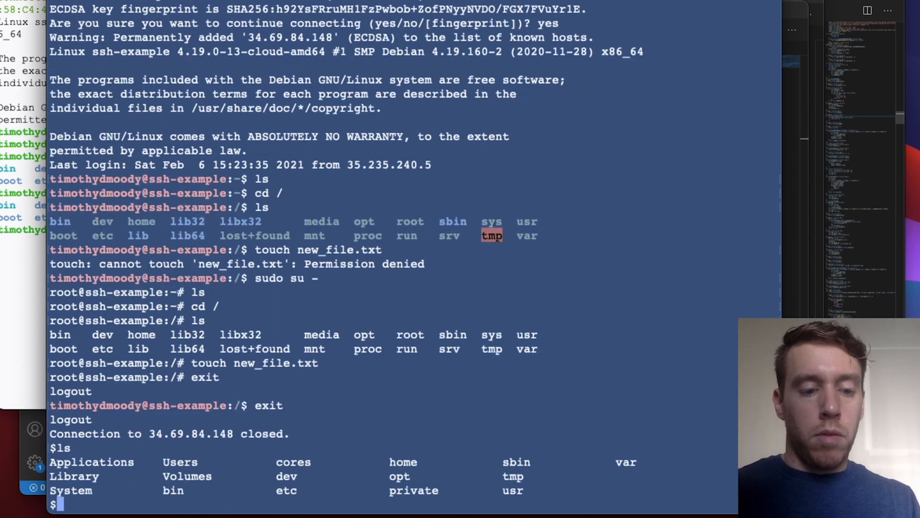
{"action": "type", "text": "ssh -i ~/.ssh/gcloud-ssh-vm timothydmoody@34.69.84.148"}
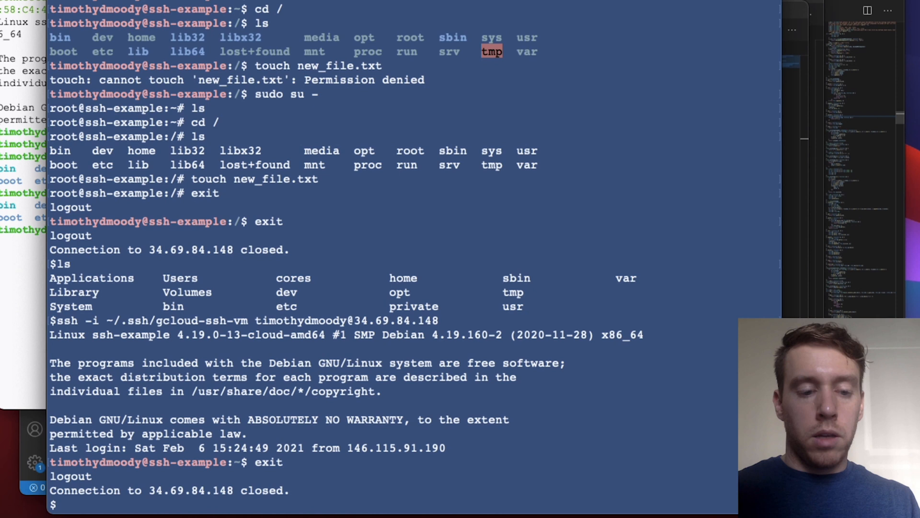
{"action": "type", "text": "ls"}
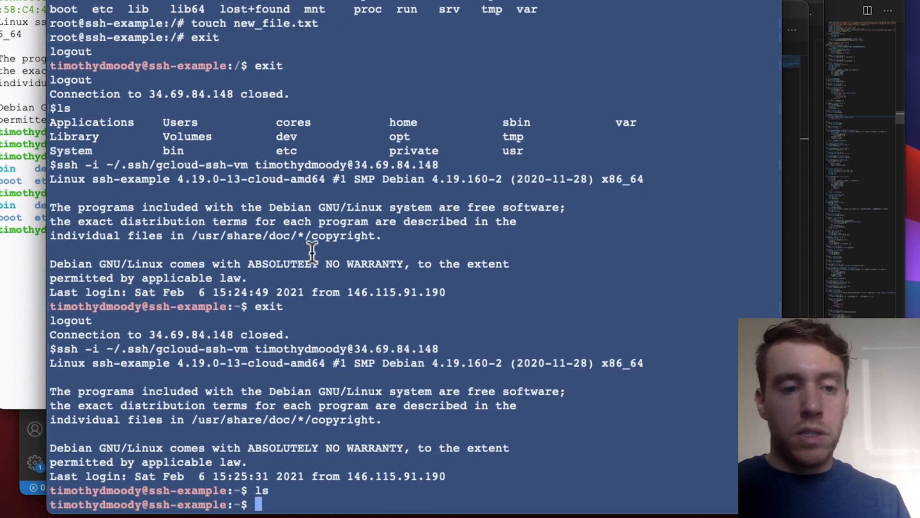
{"action": "mouse_move", "coordinate": [161, 179]}
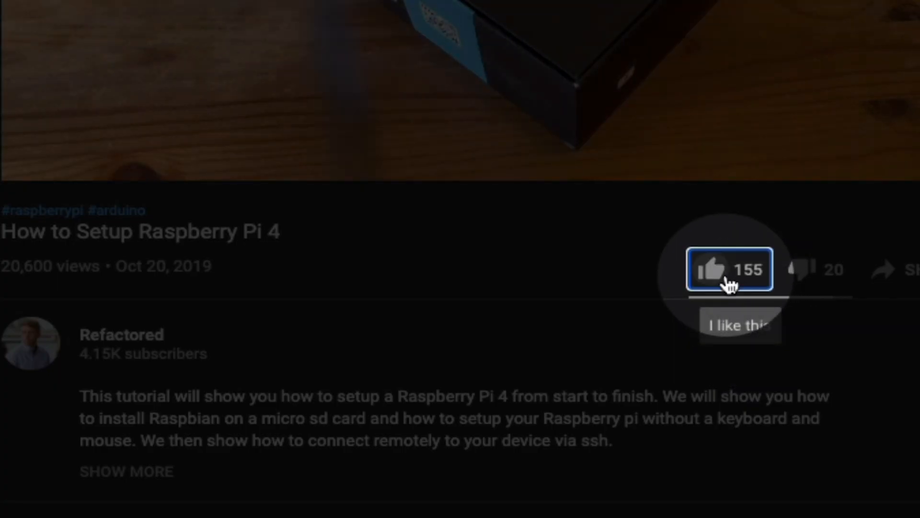
{"action": "left_click", "coordinate": [729, 269]}
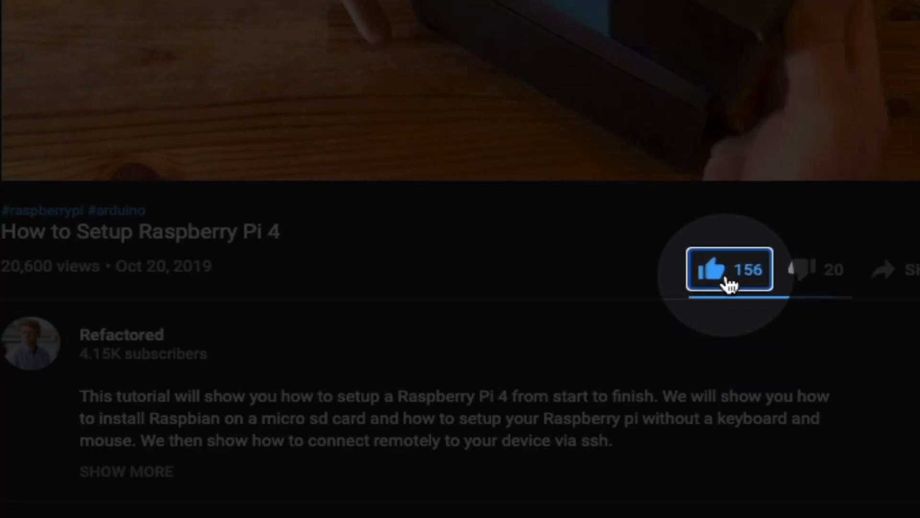